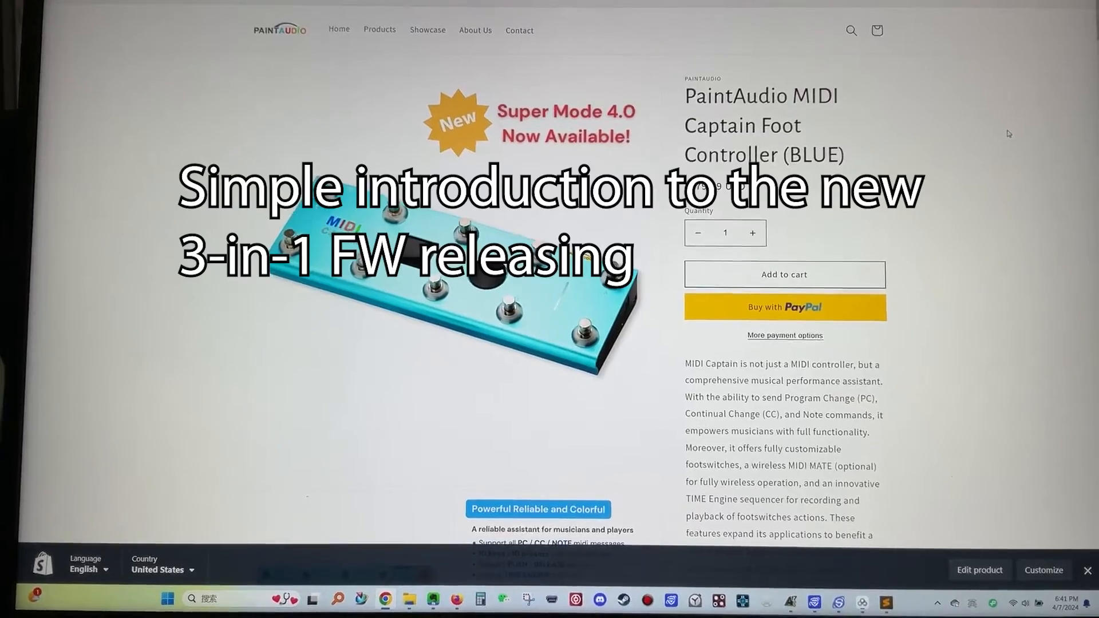
scroll(down, 3)
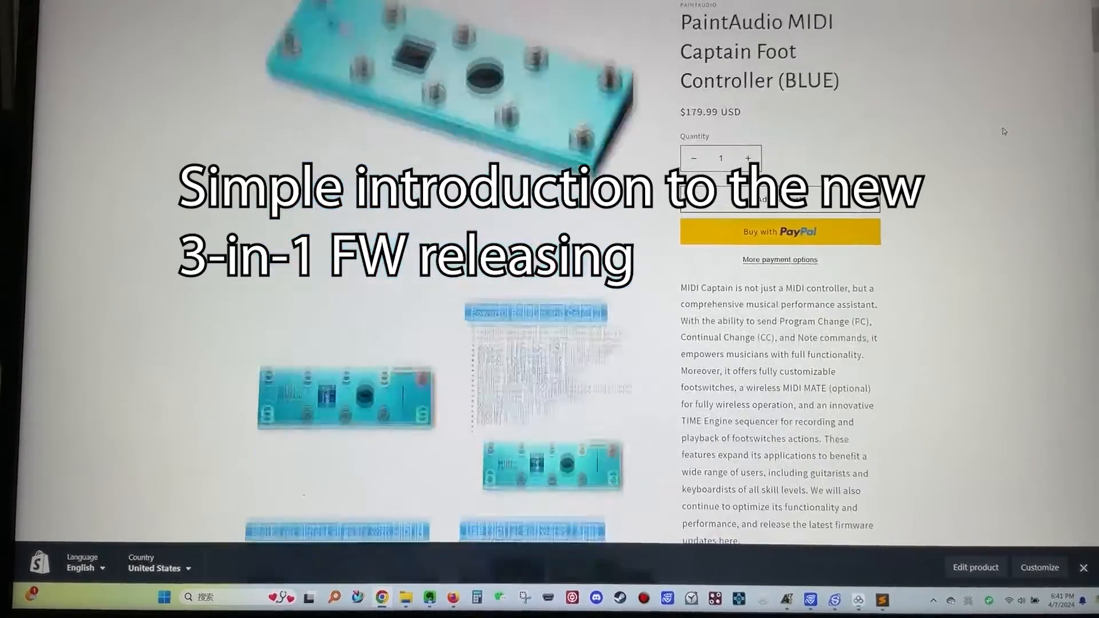
scroll(down, 3)
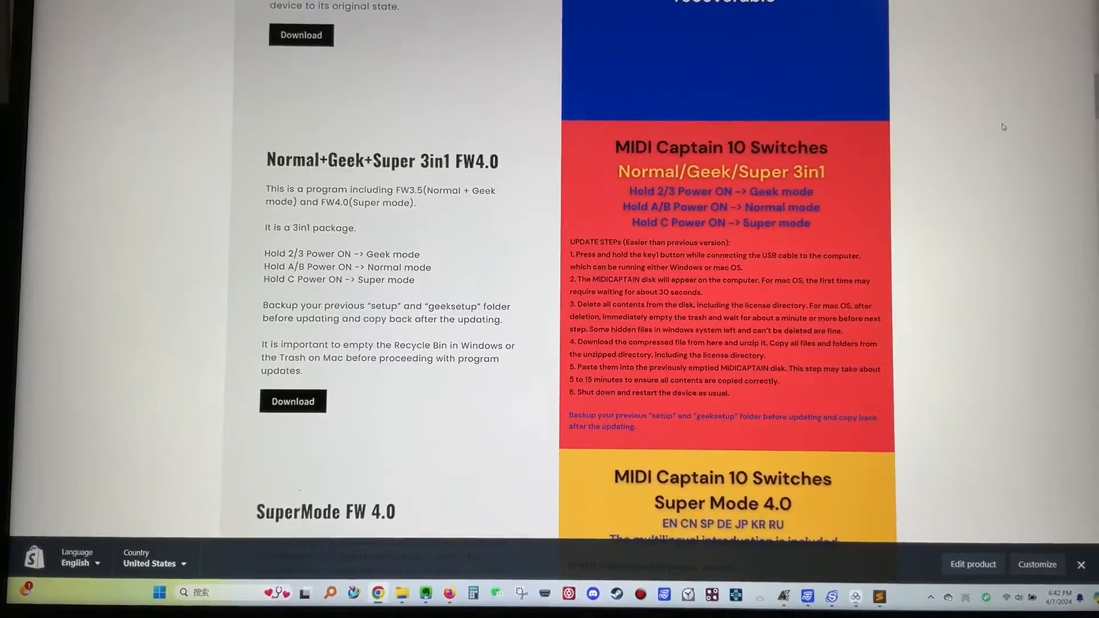
scroll(up, 3)
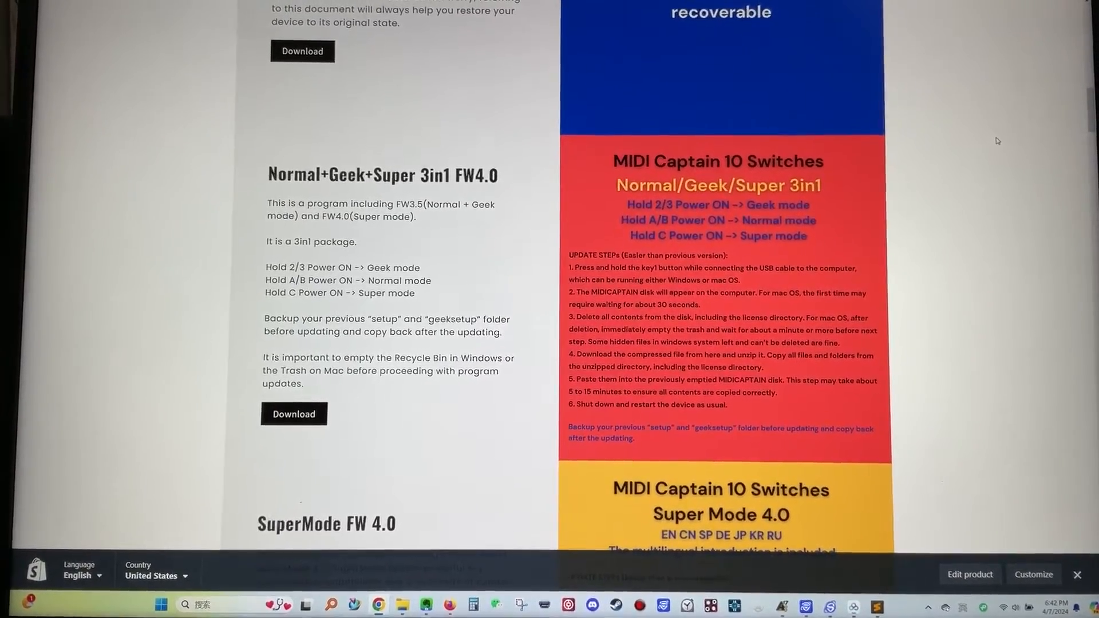
scroll(down, 3)
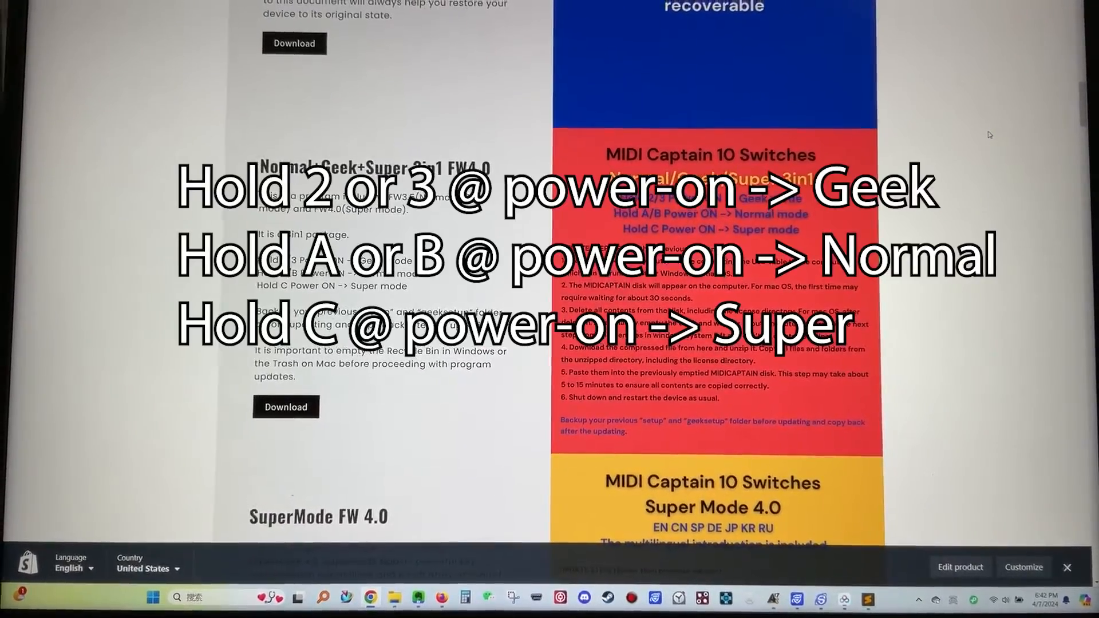
scroll(down, 3)
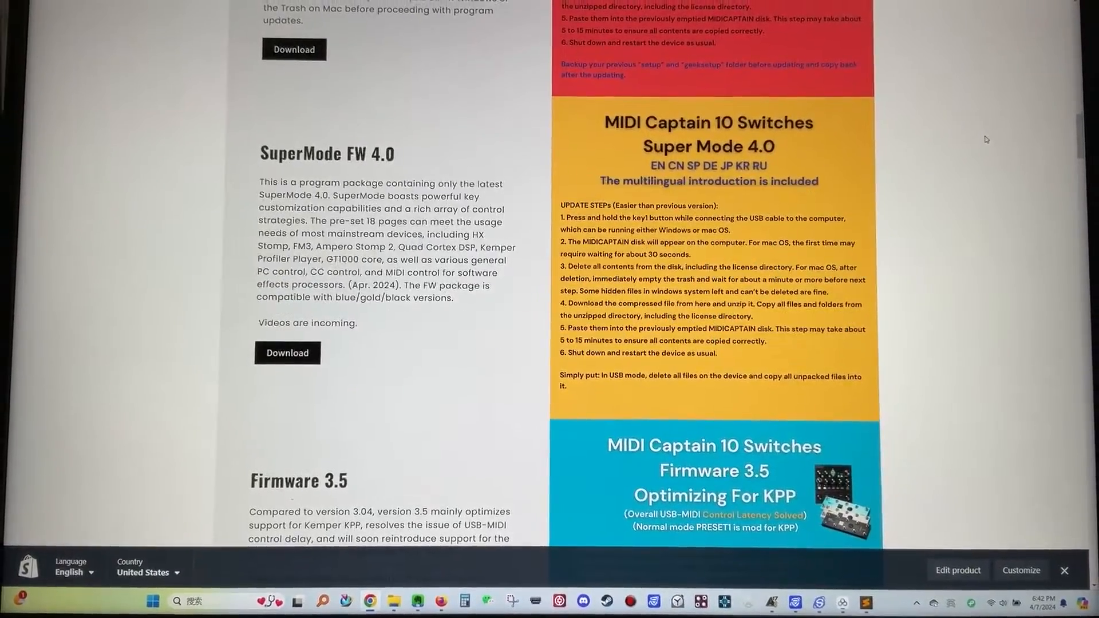
scroll(down, 3)
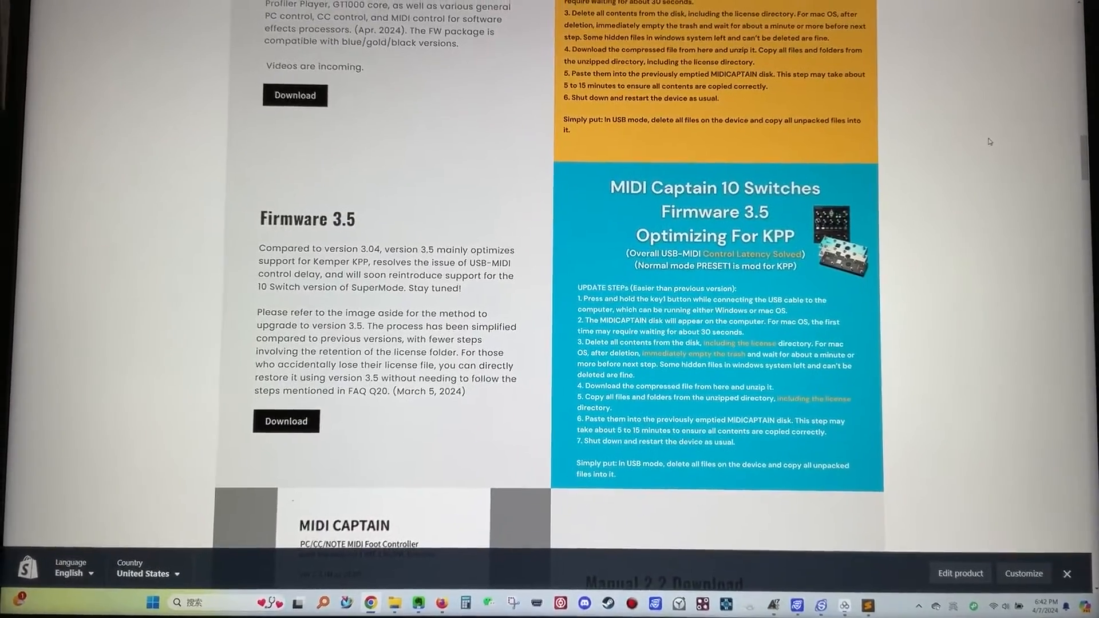
scroll(up, 3)
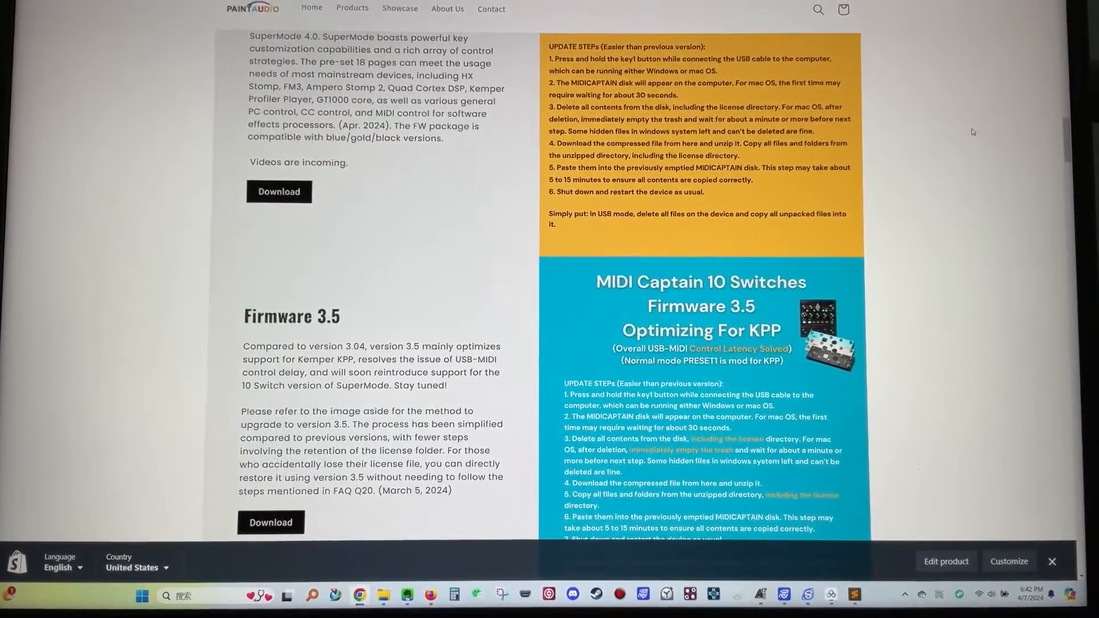
scroll(down, 3)
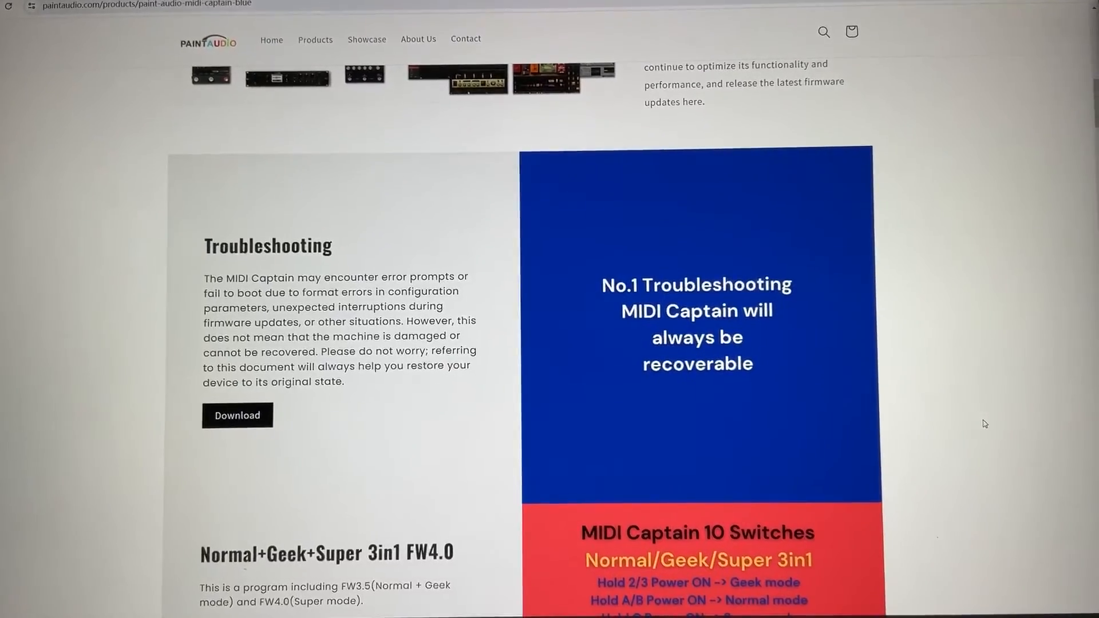
scroll(down, 3)
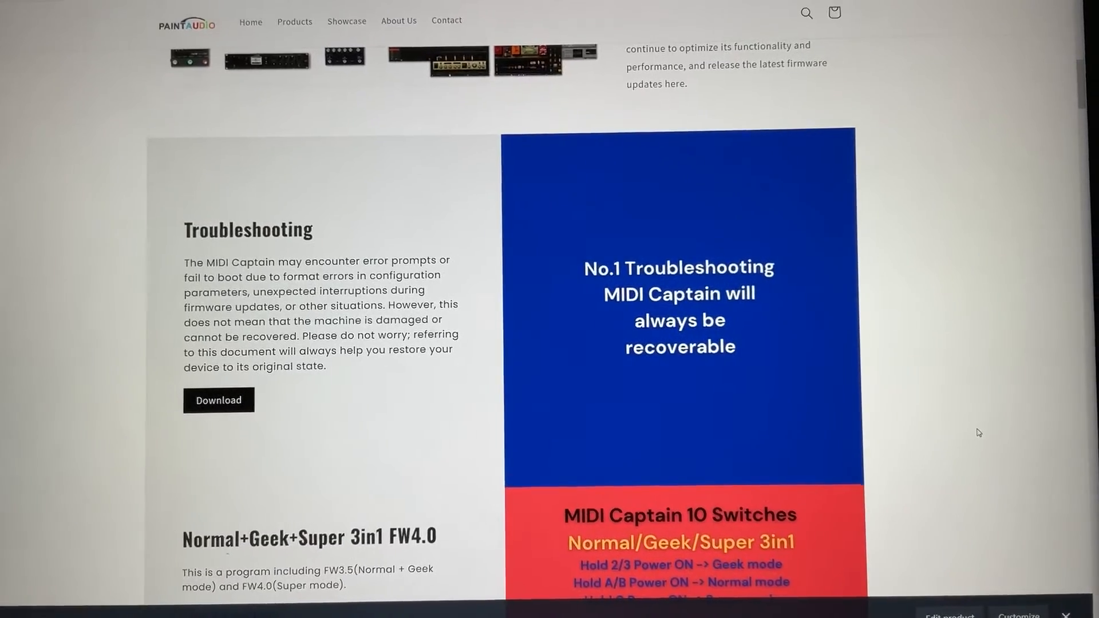
scroll(down, 3)
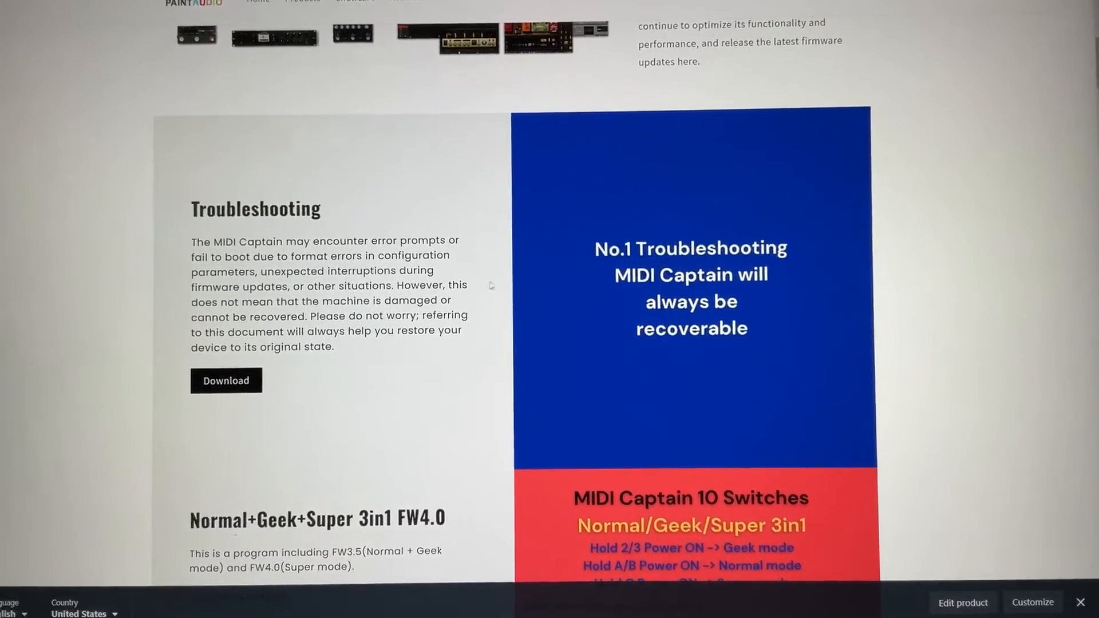
scroll(down, 3)
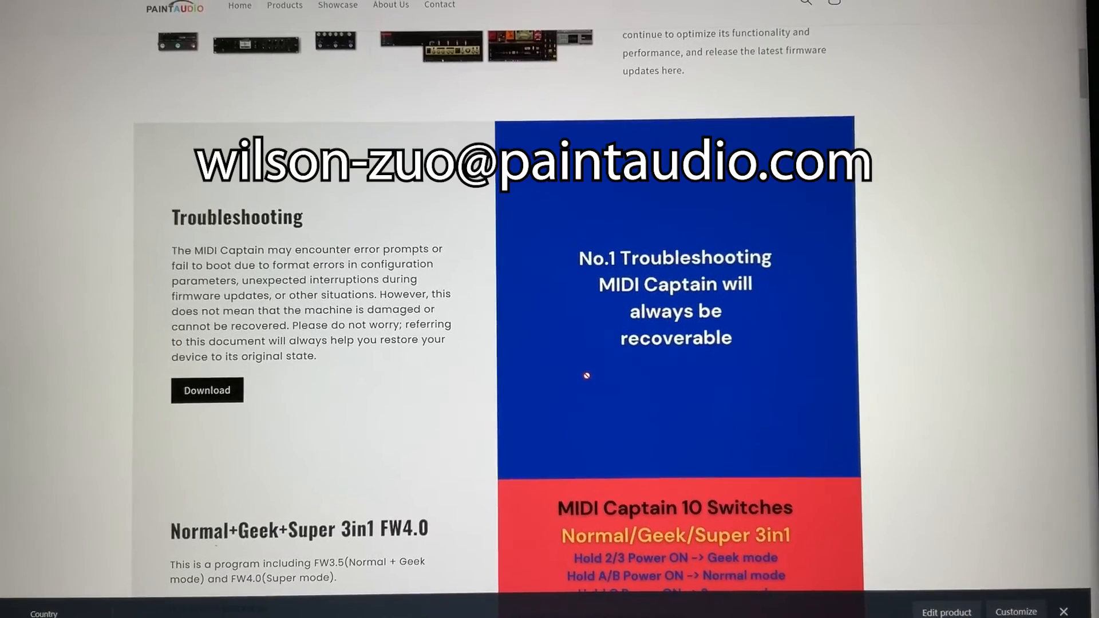
scroll(down, 3)
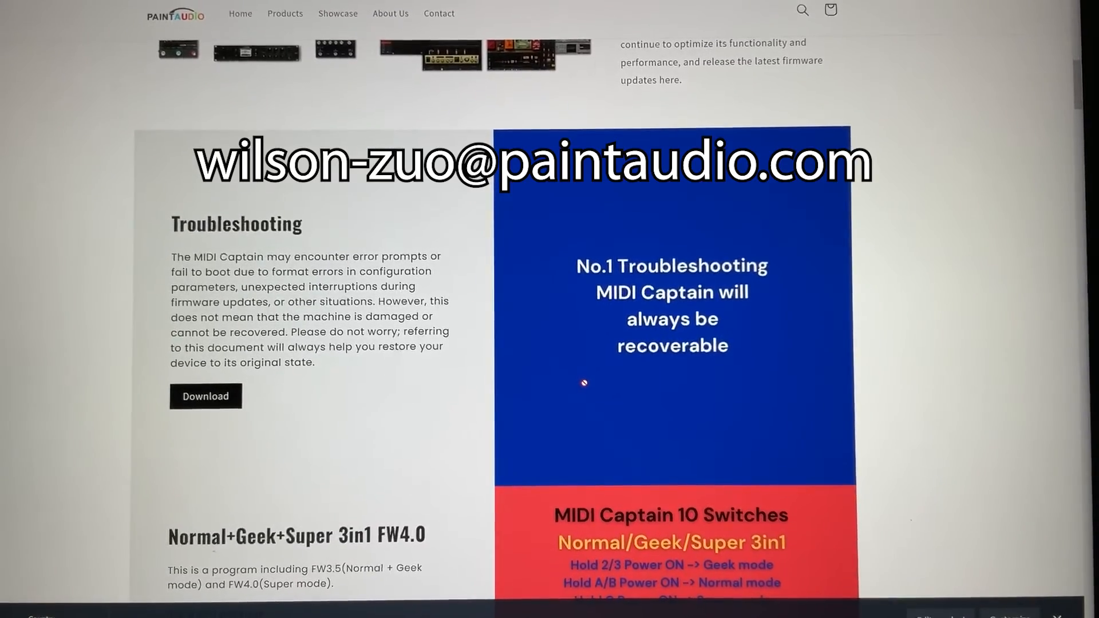
scroll(down, 3)
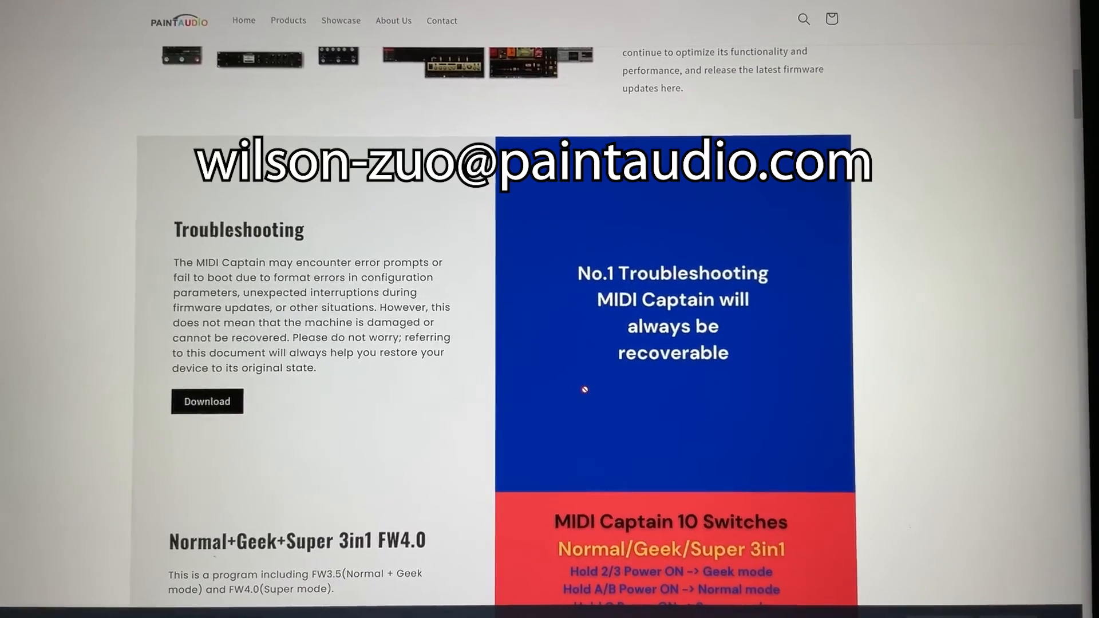